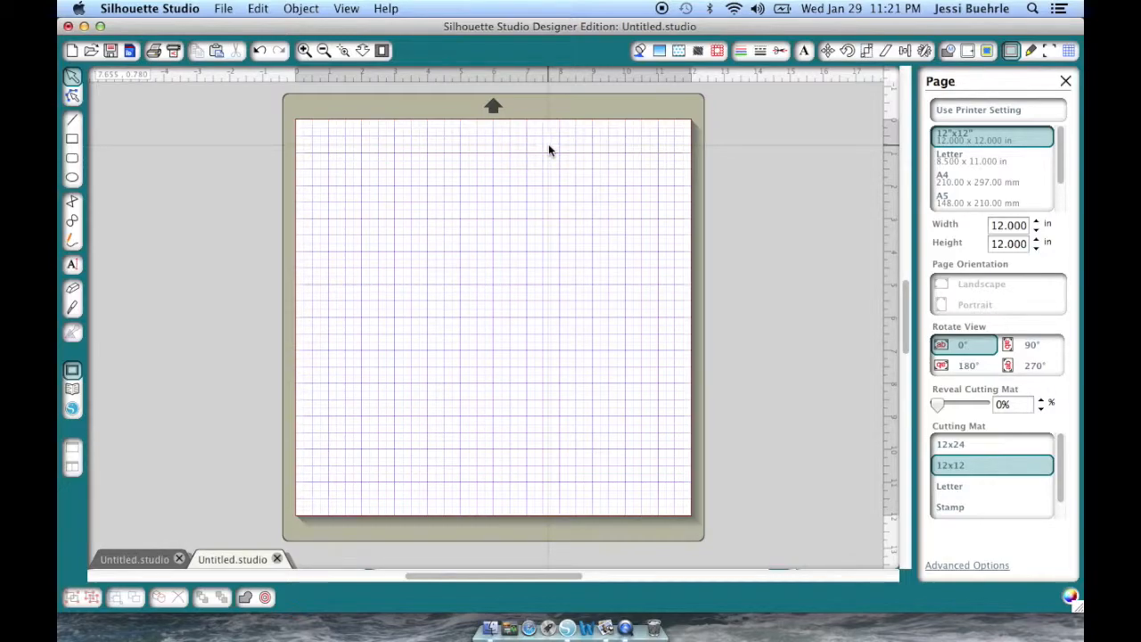
mouse_move(414, 128)
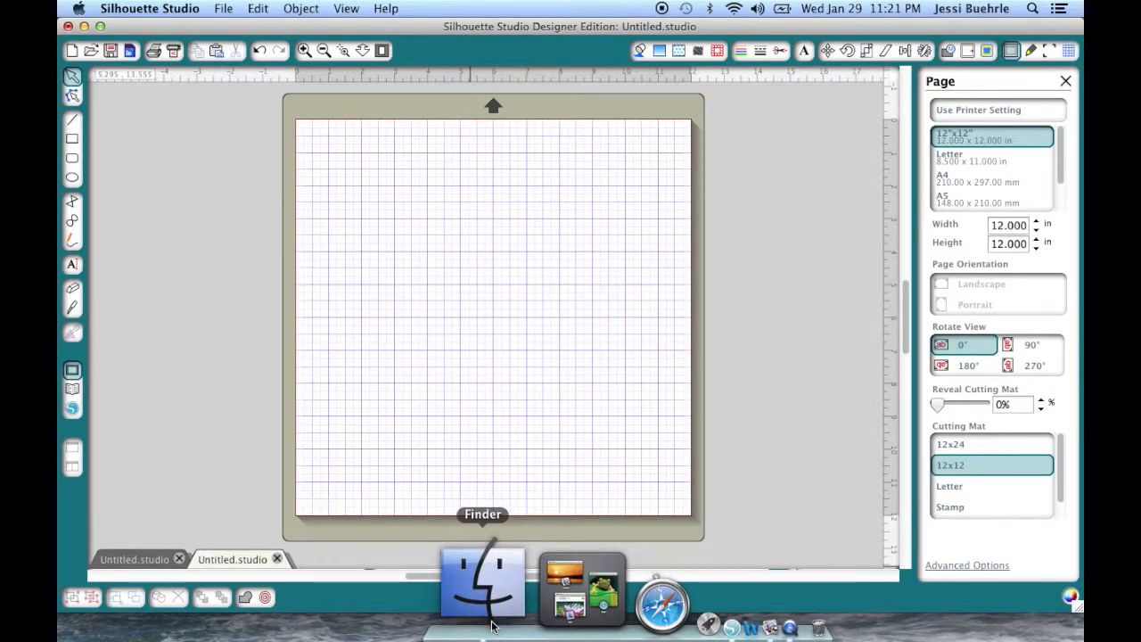
- Browse to svgs > Valentine Dinos, preview ValentineDinos.jpg, and load the design into Silhouette Studio
click(481, 585)
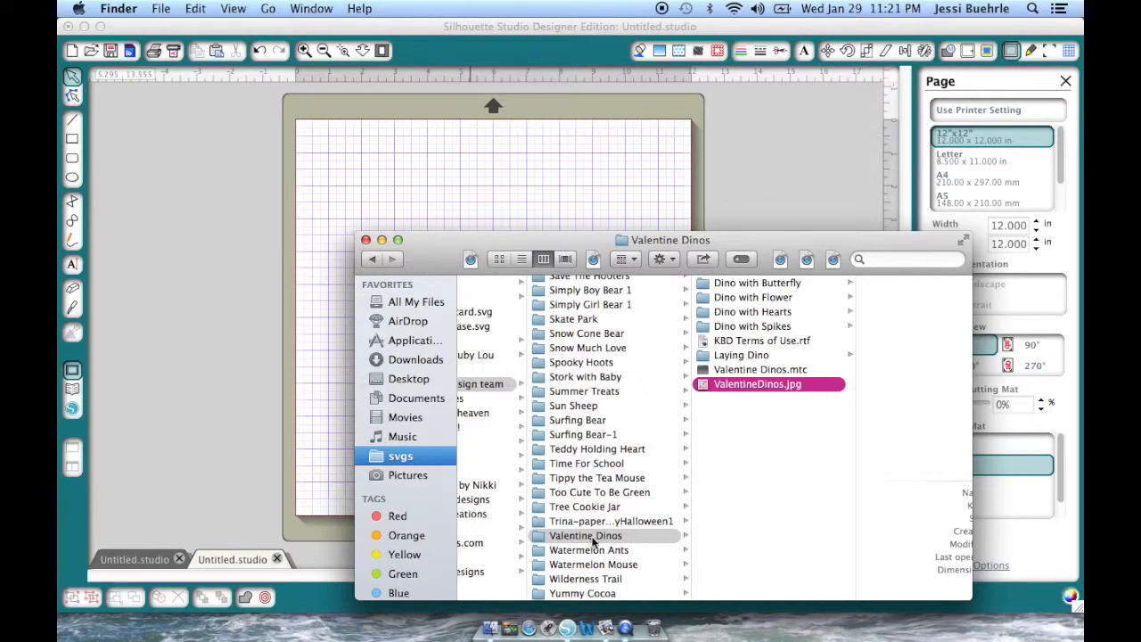
click(585, 535)
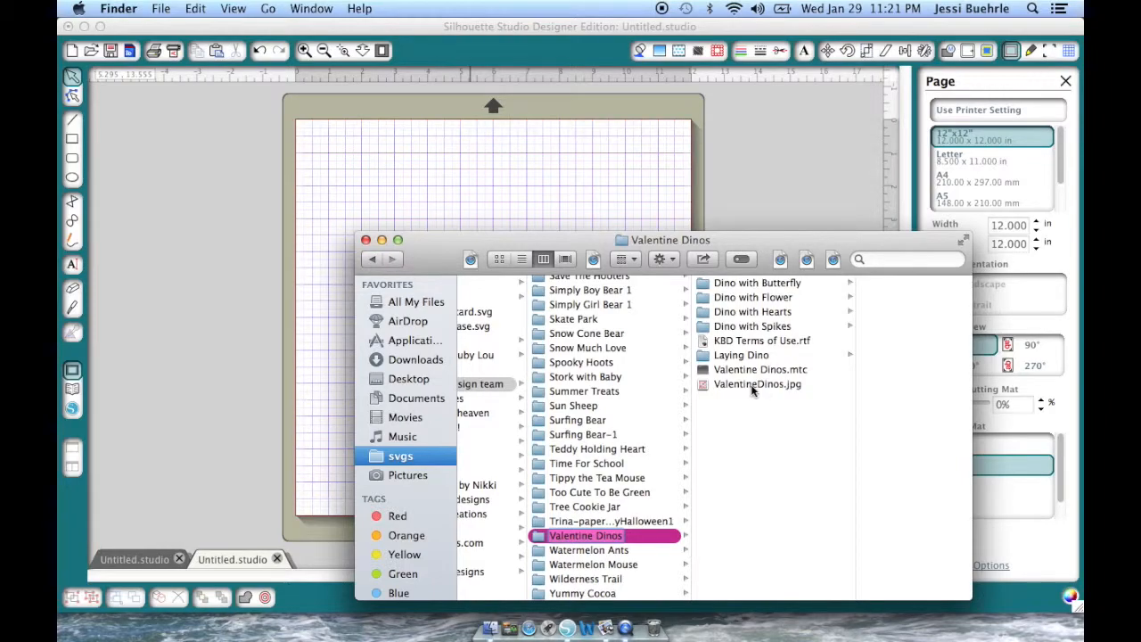
click(756, 384)
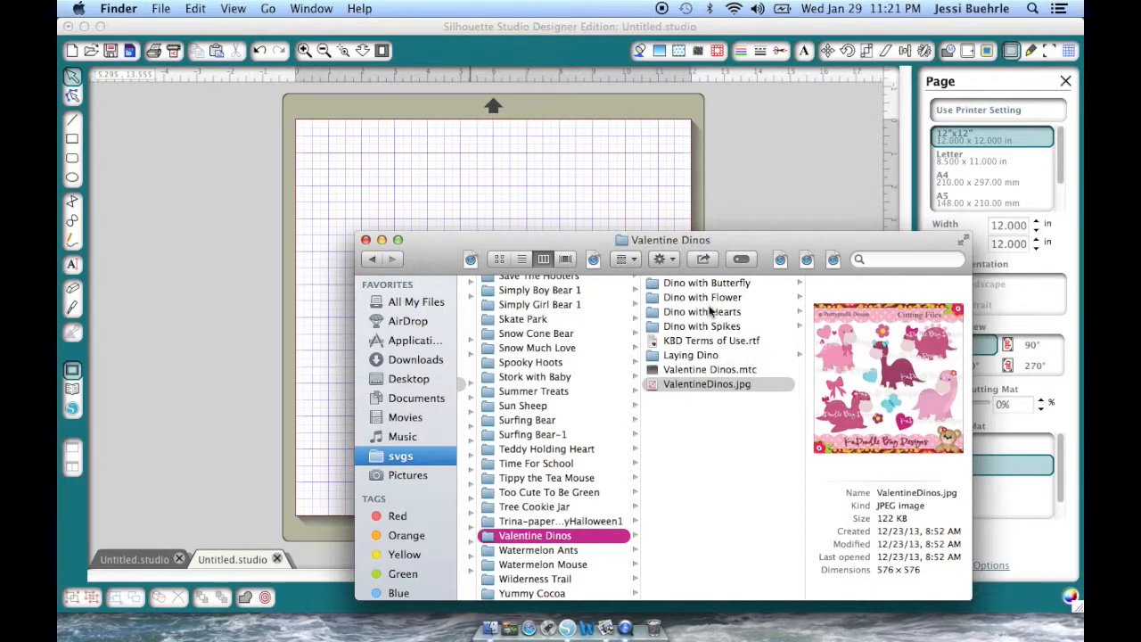
click(699, 310)
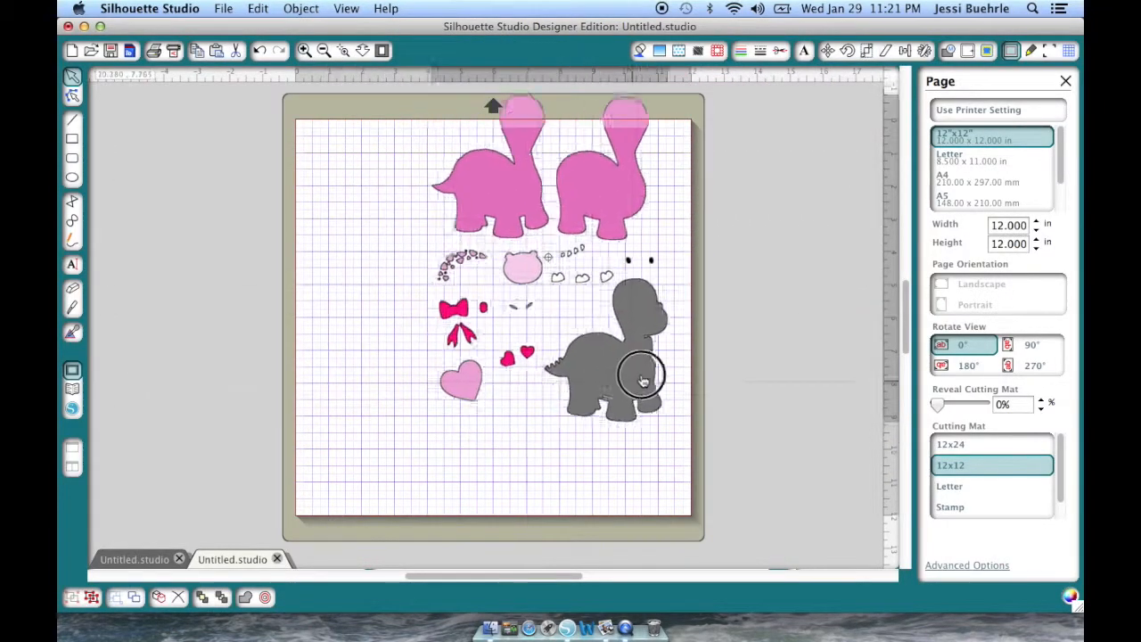
- Ungroup the design and move the cloud pieces and grey dinosaur silhouette off to the right of the mat
right_click(638, 374)
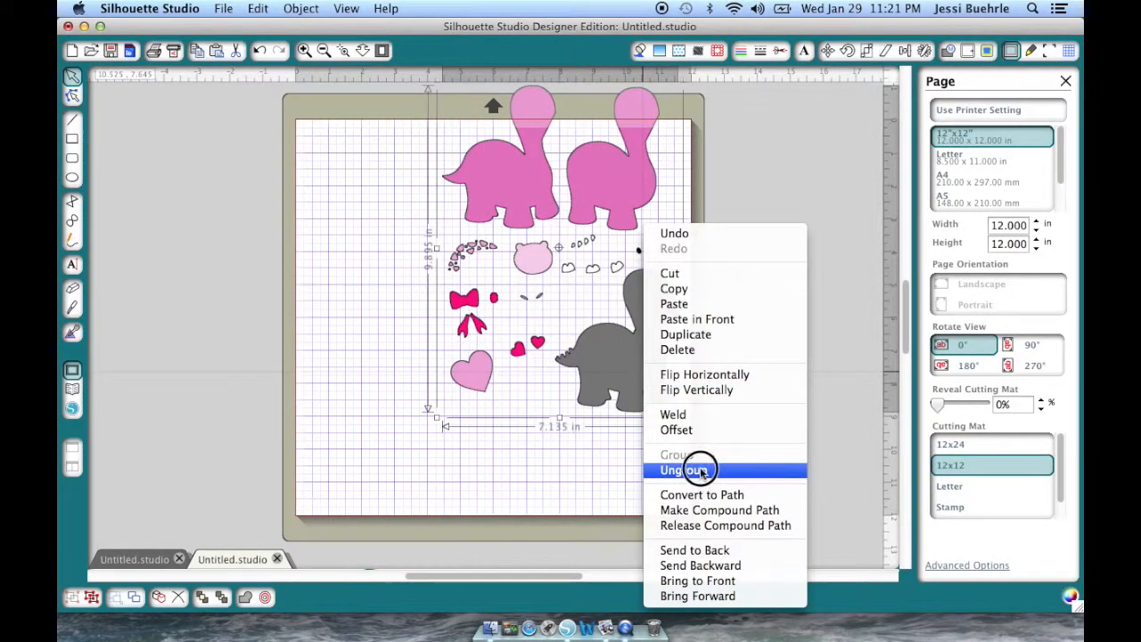
click(685, 471)
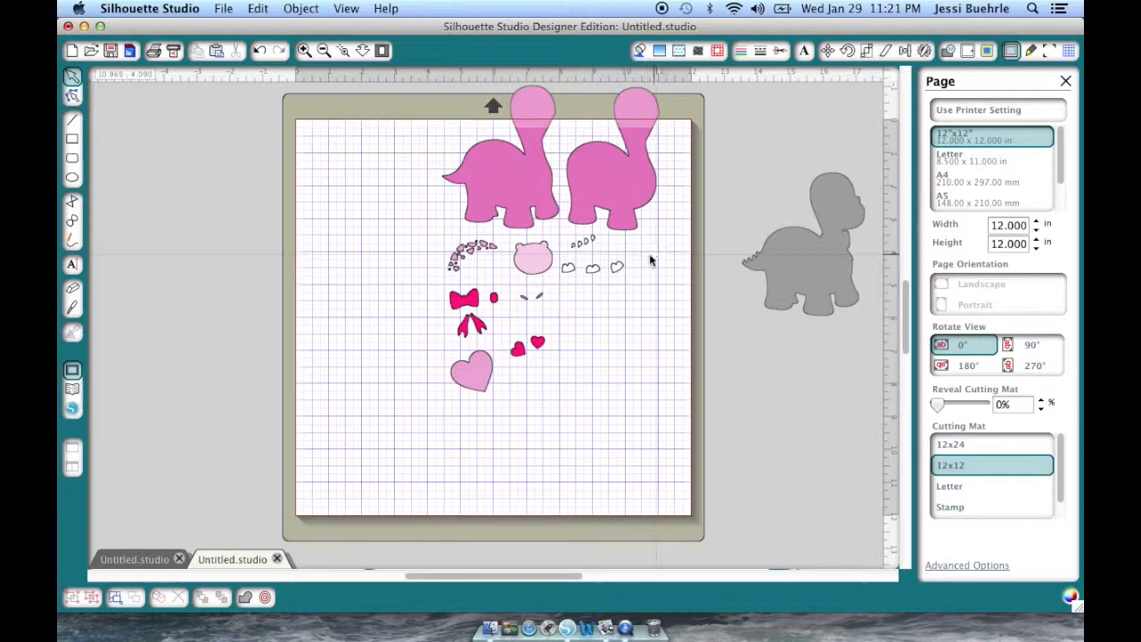
click(531, 259)
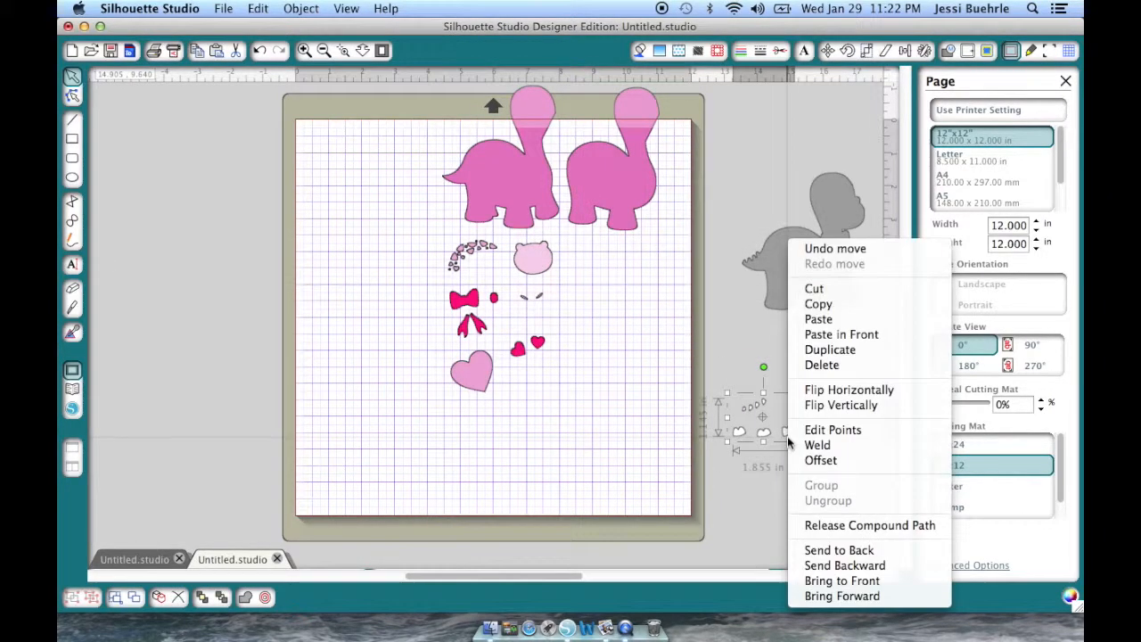
click(777, 392)
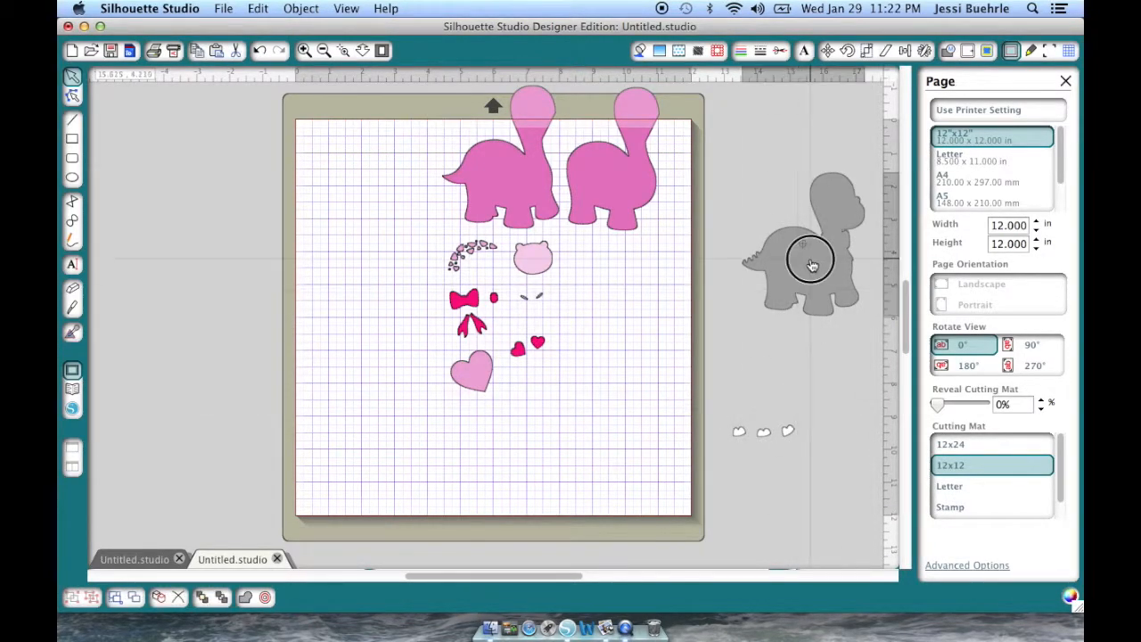
click(810, 264)
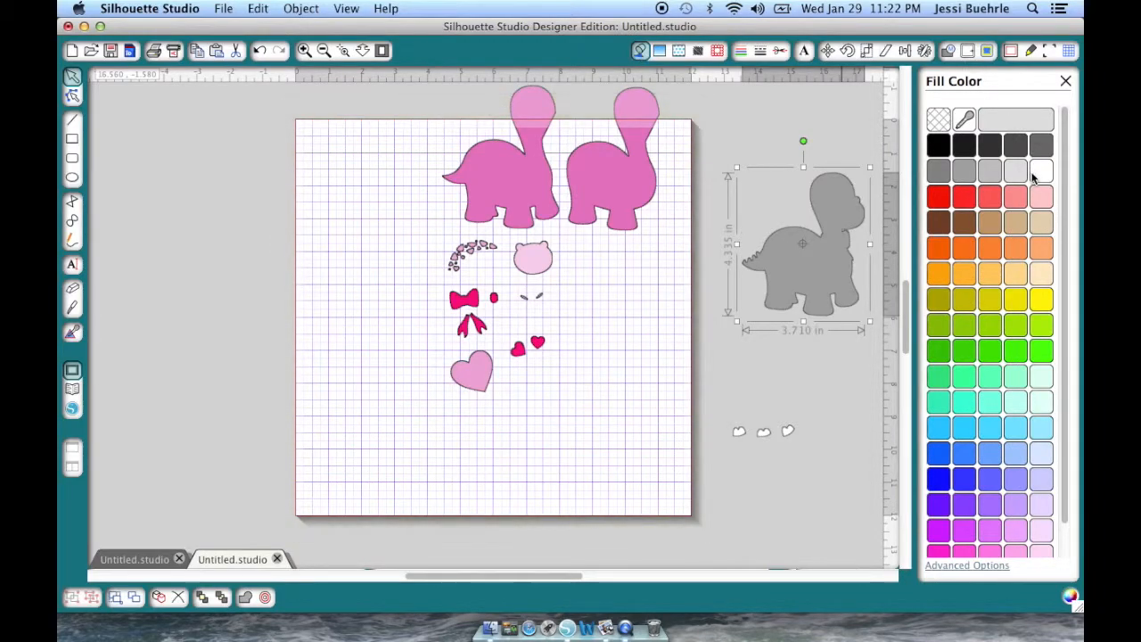
- Fill the dinosaur light grey, clear the tiny eye/mouth piece, and place the dino at the mat's lower right
click(1016, 172)
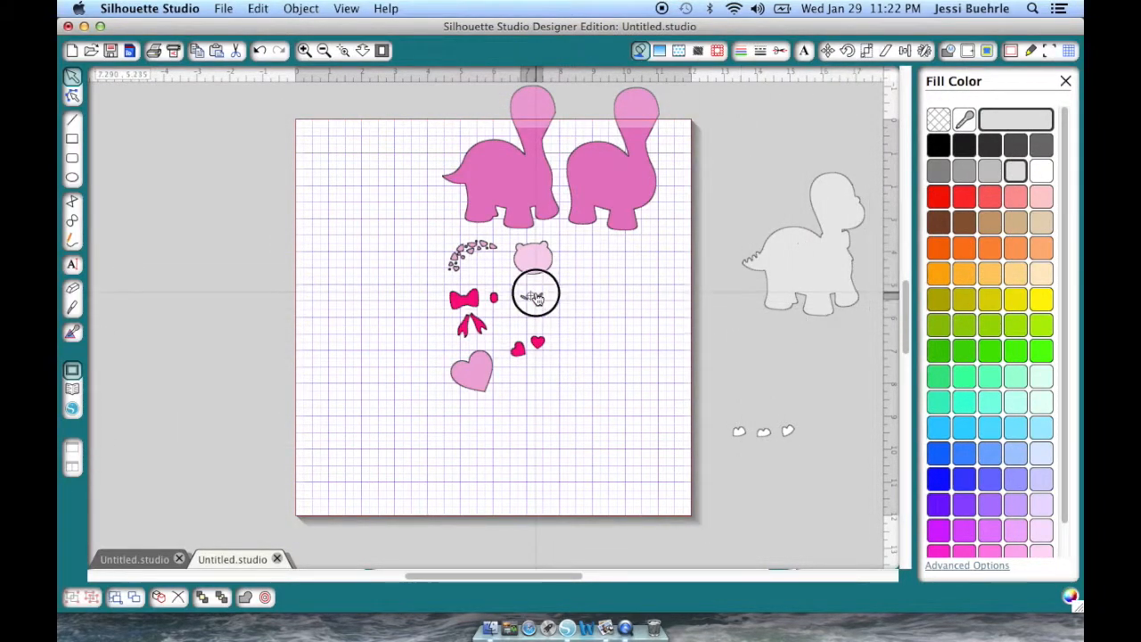
click(527, 347)
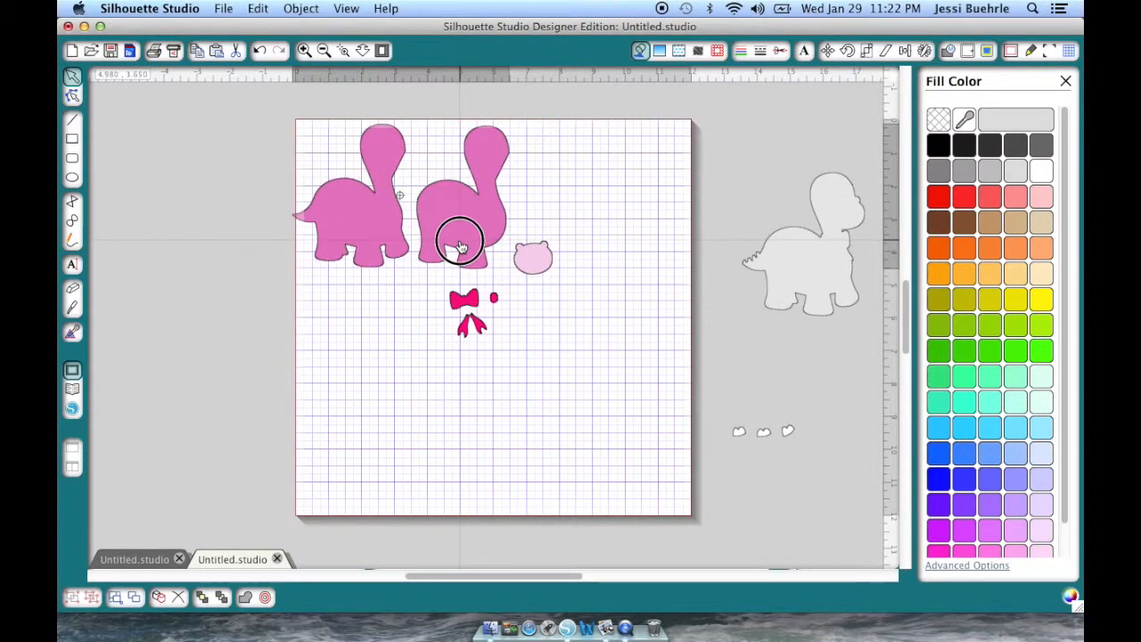
drag(803, 250, 659, 348)
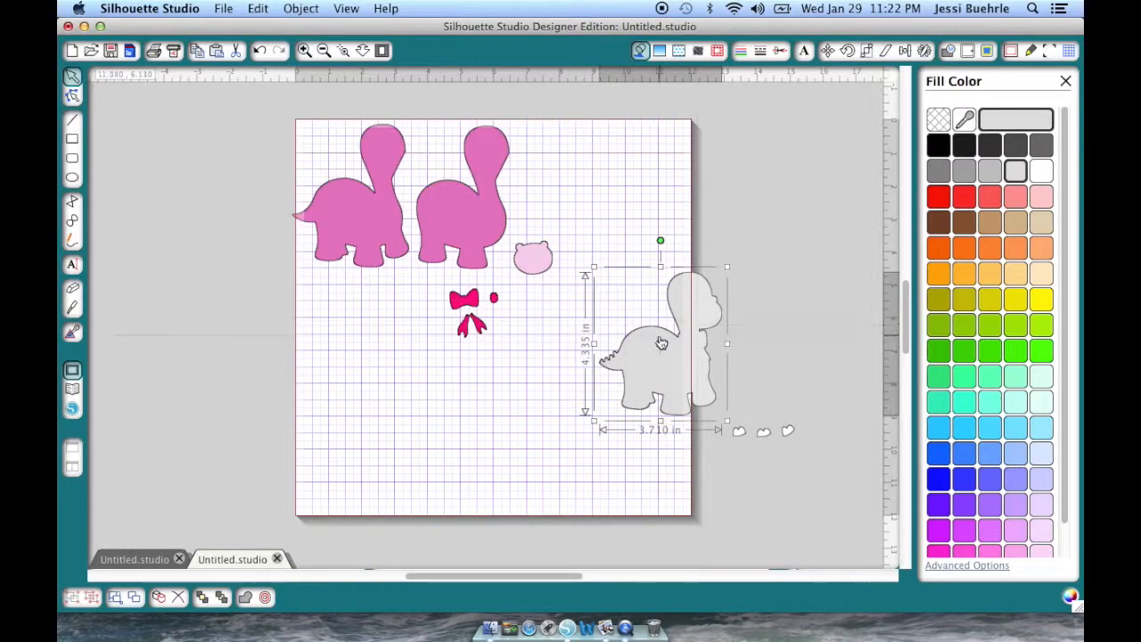
mouse_move(675, 374)
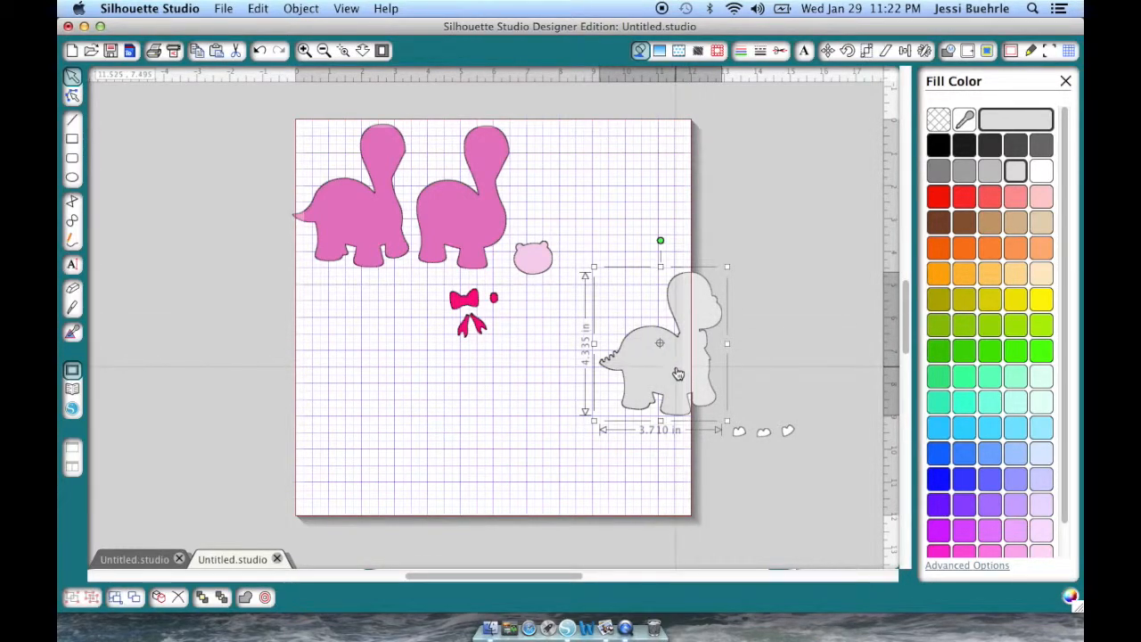
mouse_move(699, 368)
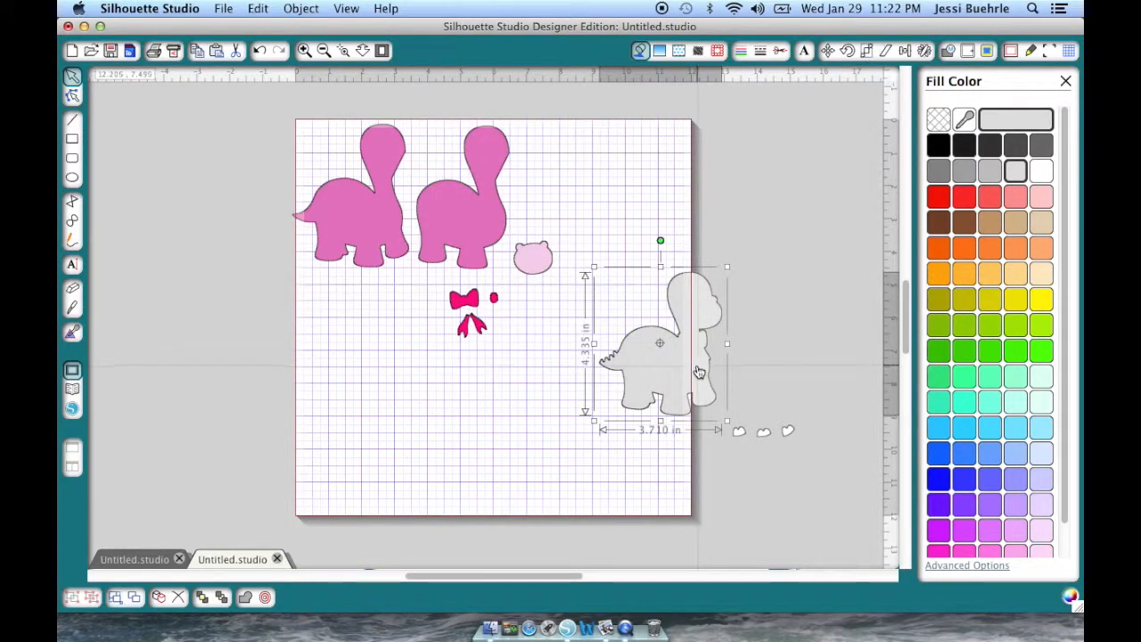
mouse_move(704, 417)
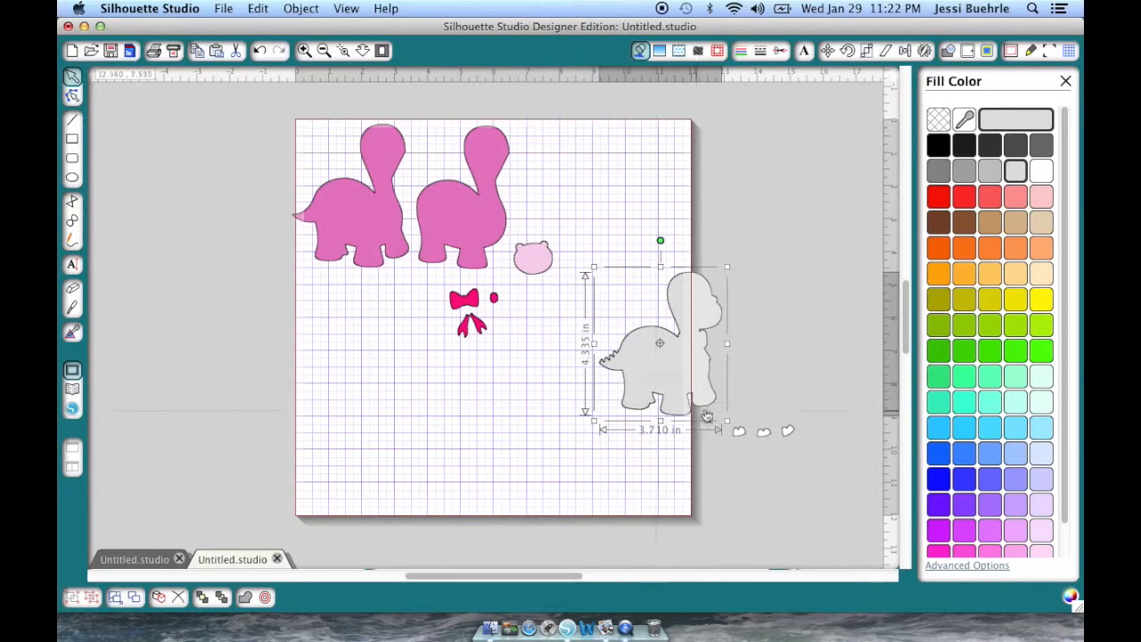
mouse_move(738, 217)
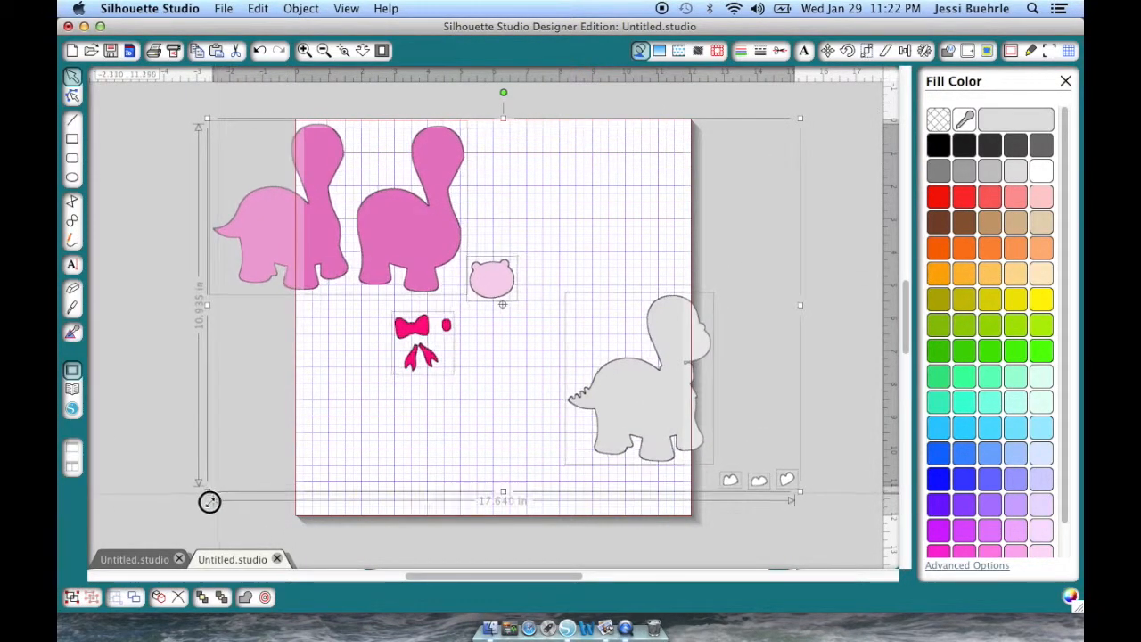
- Select the dinosaur silhouette and give it a light grey fill
click(610, 396)
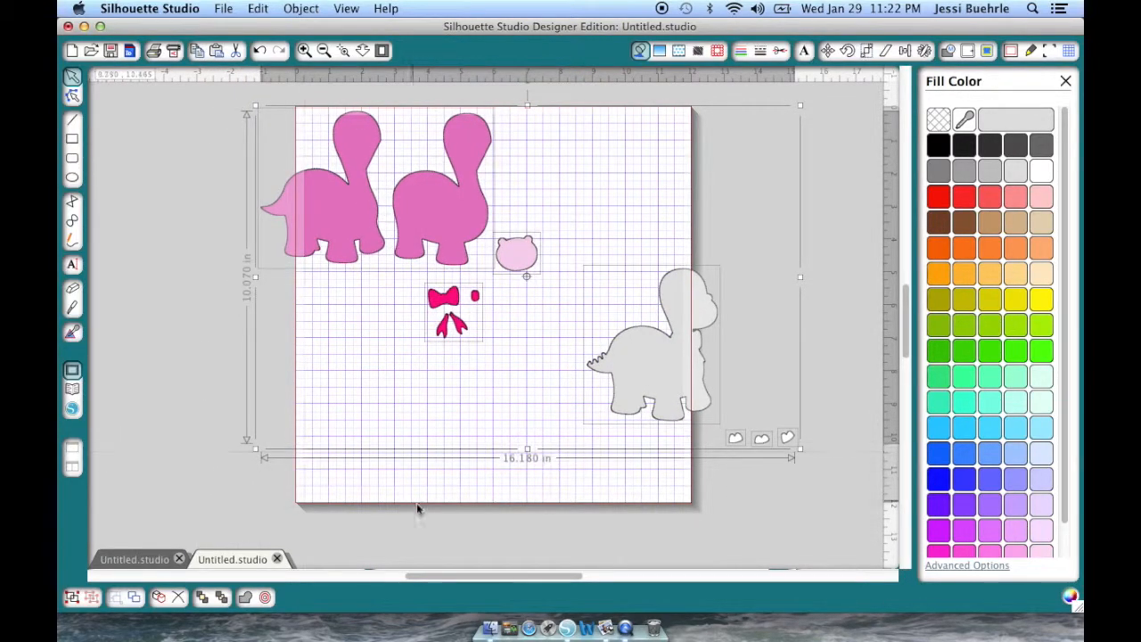
click(649, 346)
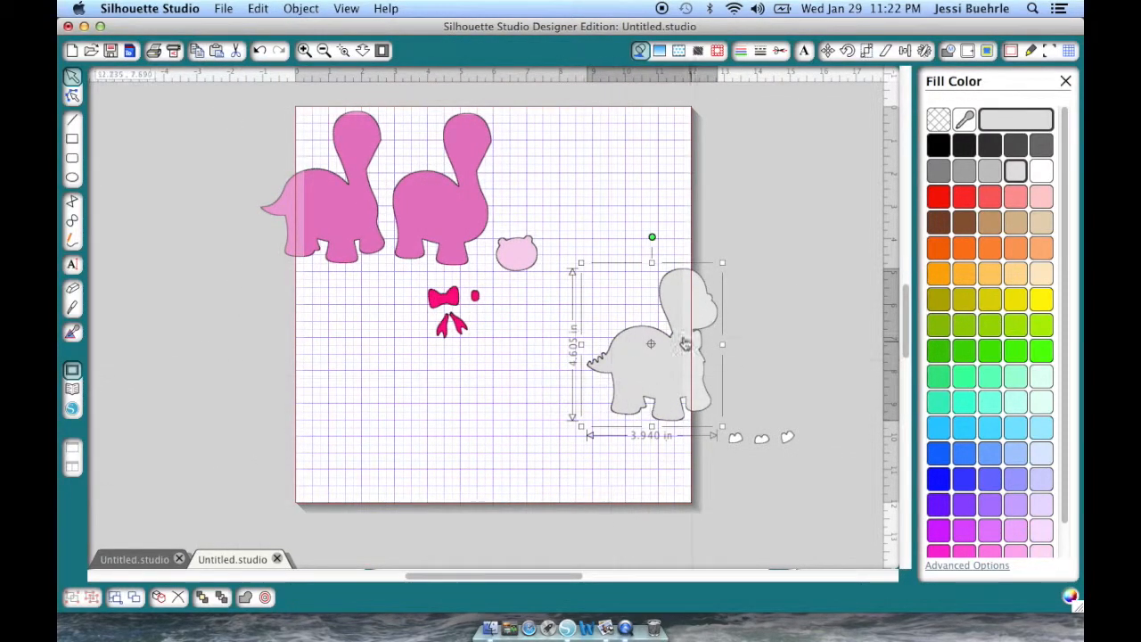
mouse_move(597, 388)
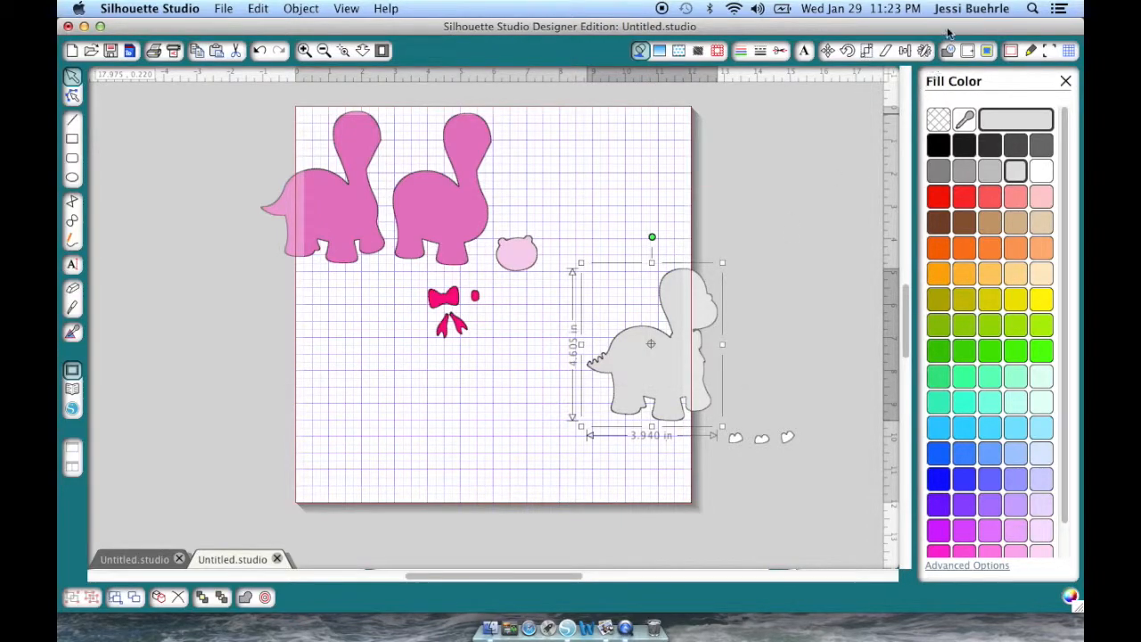
- Add a rounded 0.155 in offset around the dinosaur, then move the grey dino and oval pieces to the left
click(977, 50)
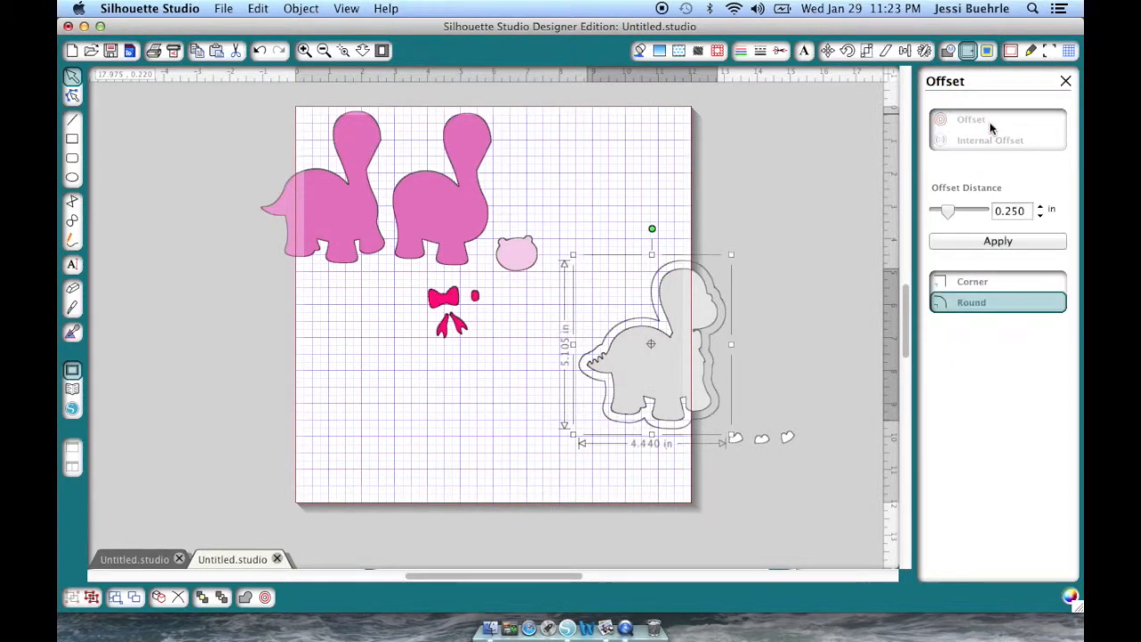
drag(949, 210, 944, 211)
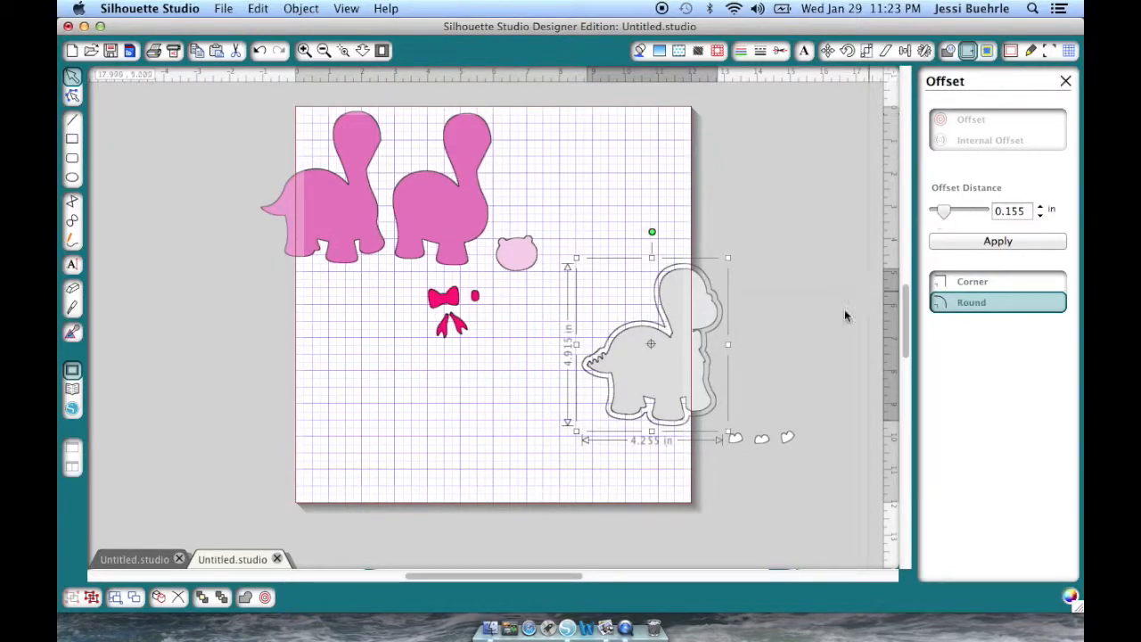
mouse_move(997, 241)
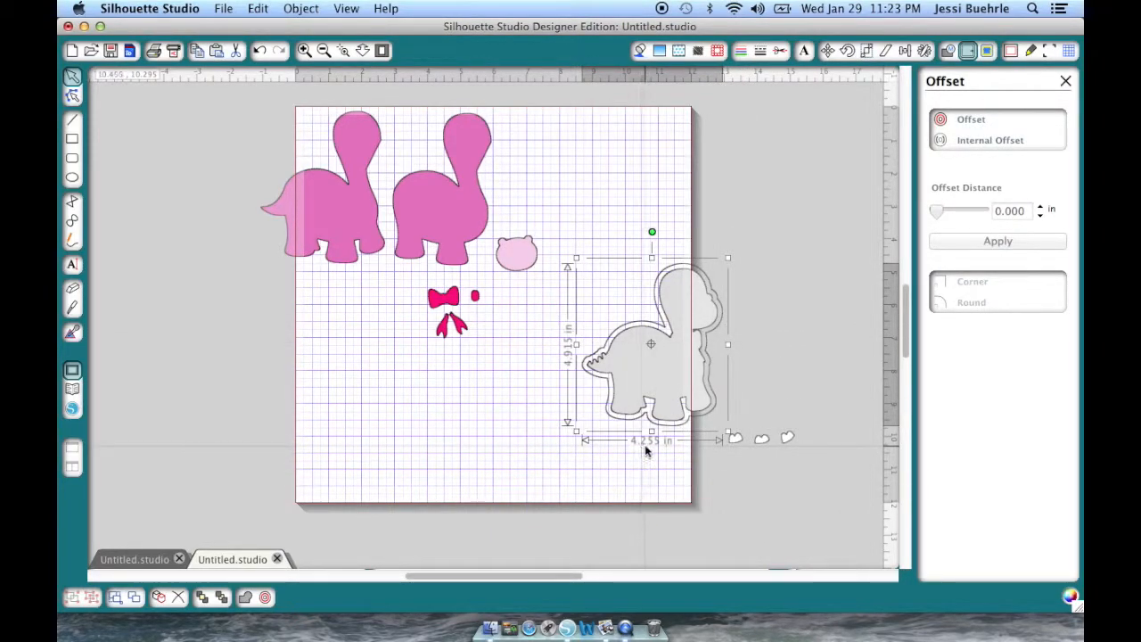
mouse_move(704, 391)
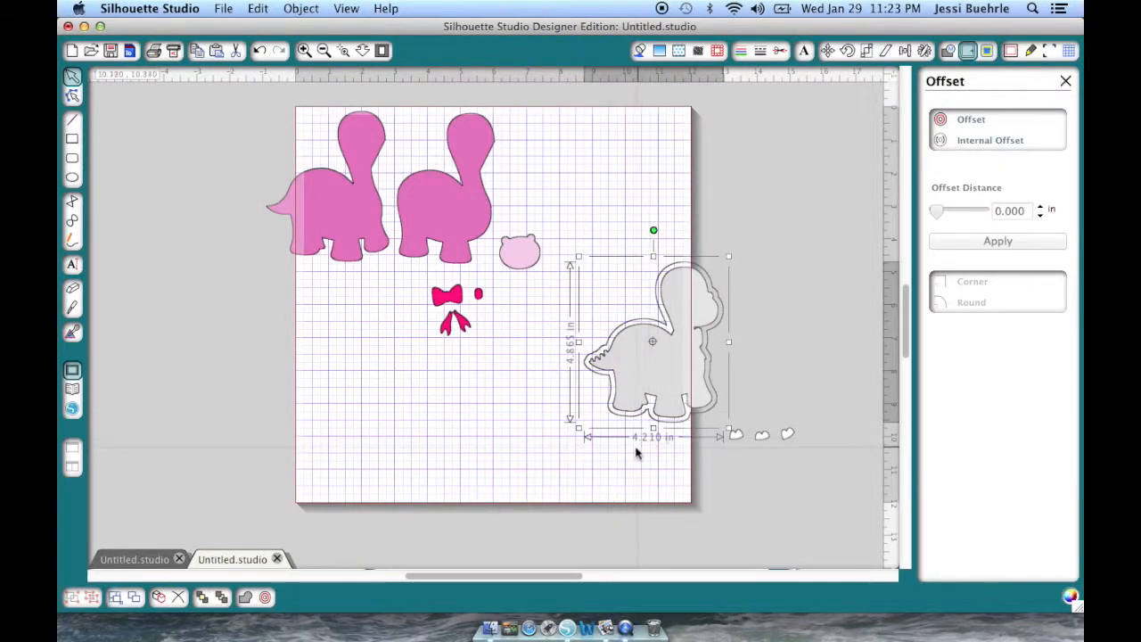
mouse_move(738, 218)
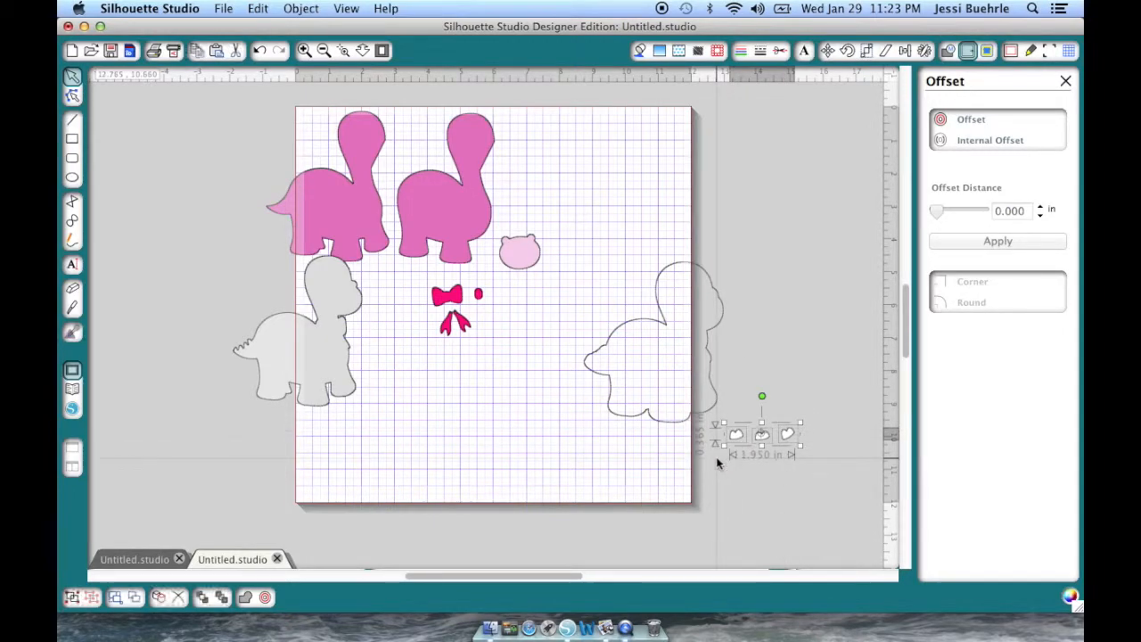
drag(763, 433, 382, 337)
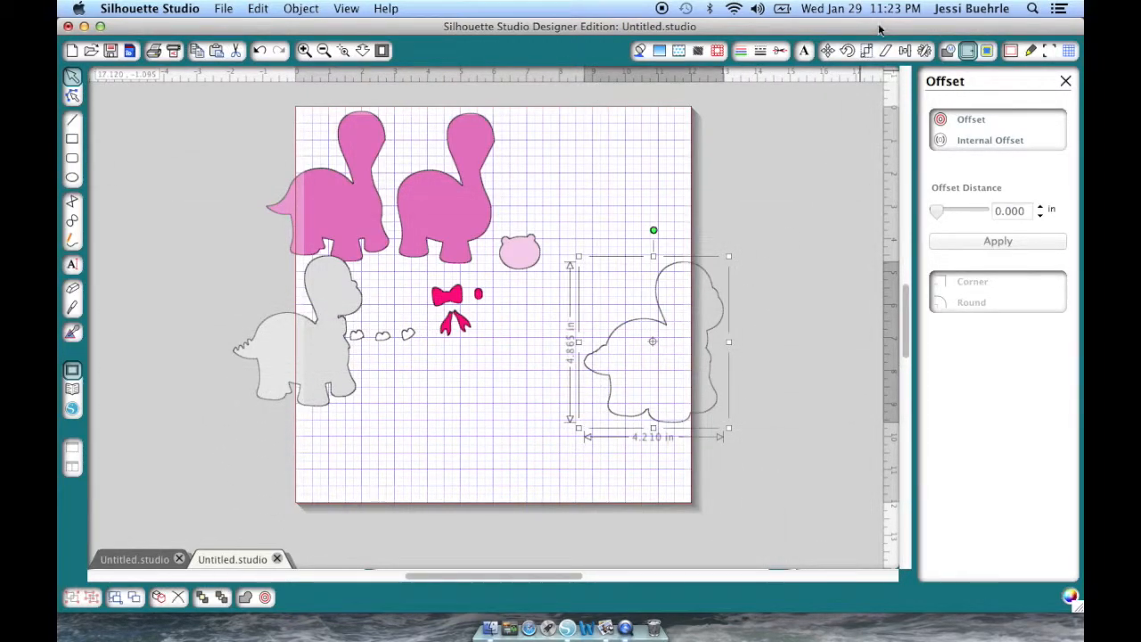
- Mirror the offset outline above itself and draw a horizontal fold line across the join
click(955, 50)
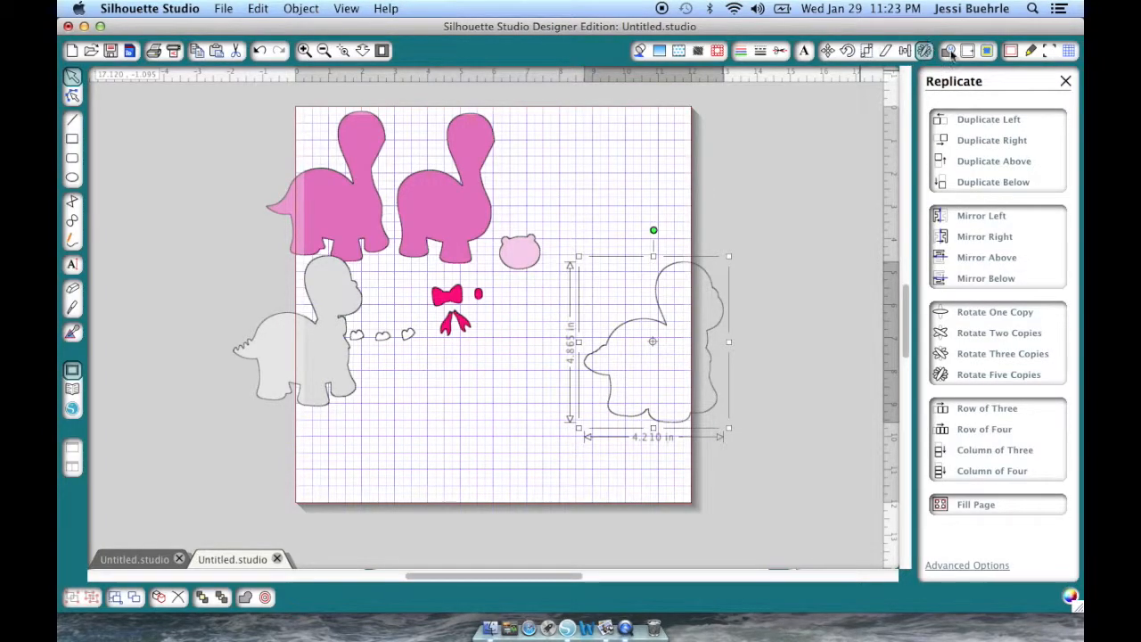
mouse_move(970, 257)
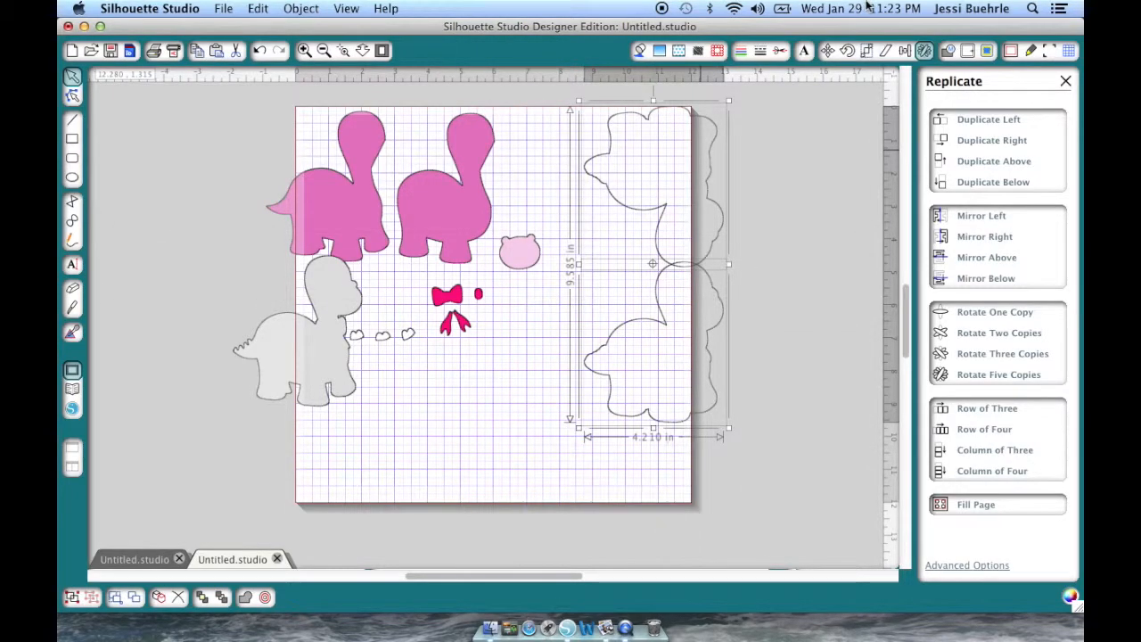
click(955, 49)
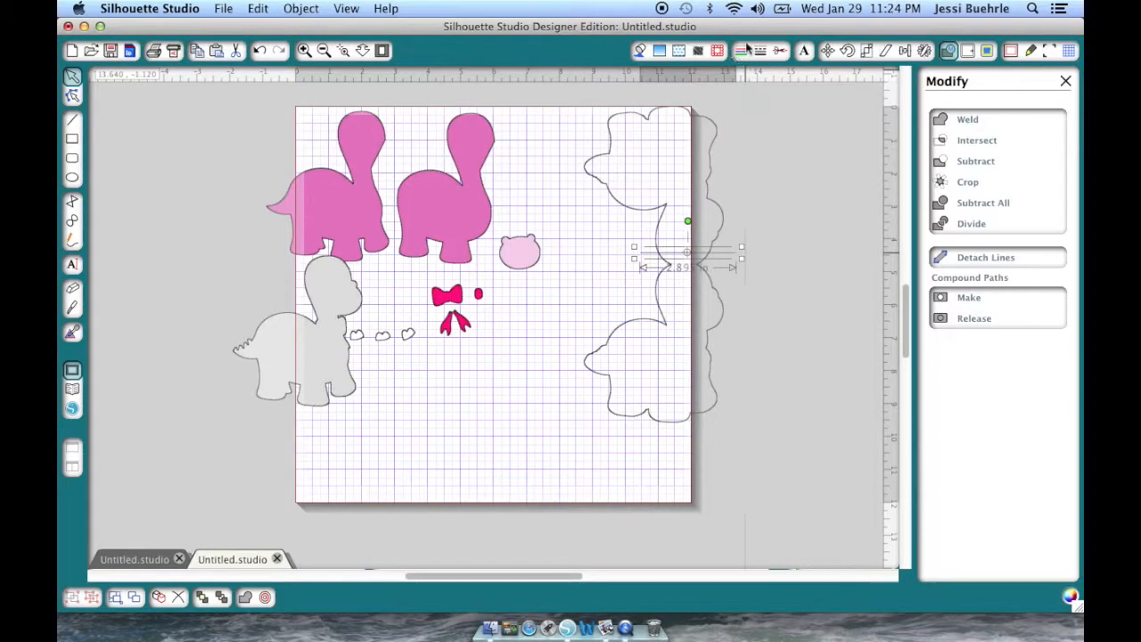
- Set the fold line to Perforate Edge and the dinosaur outlines, grey dino and small pieces to Cut Edge
click(781, 50)
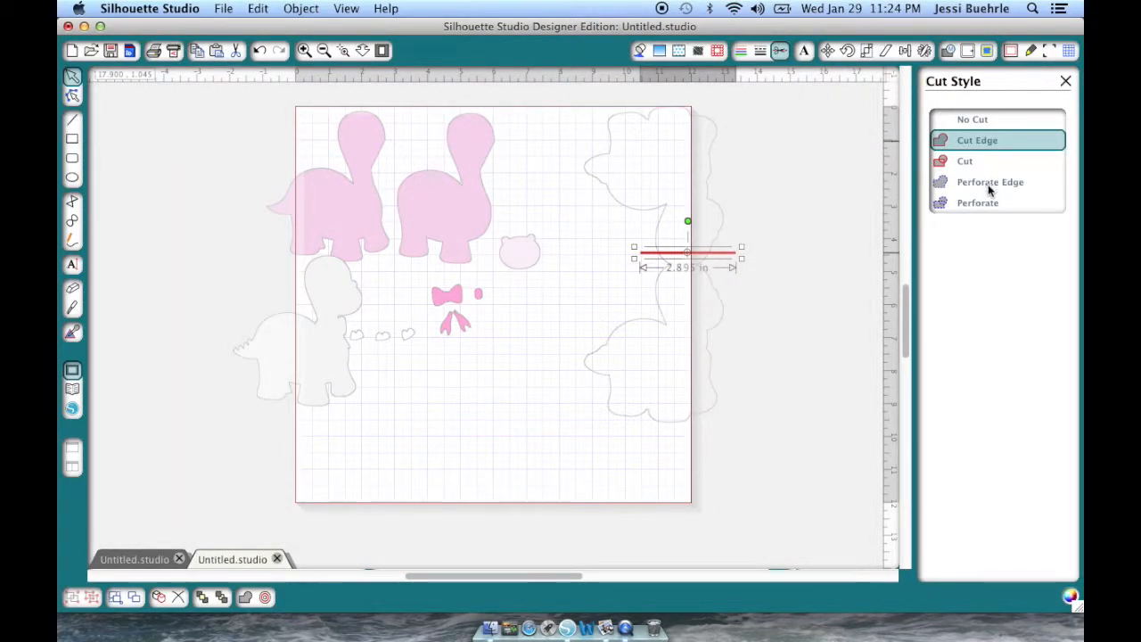
click(989, 182)
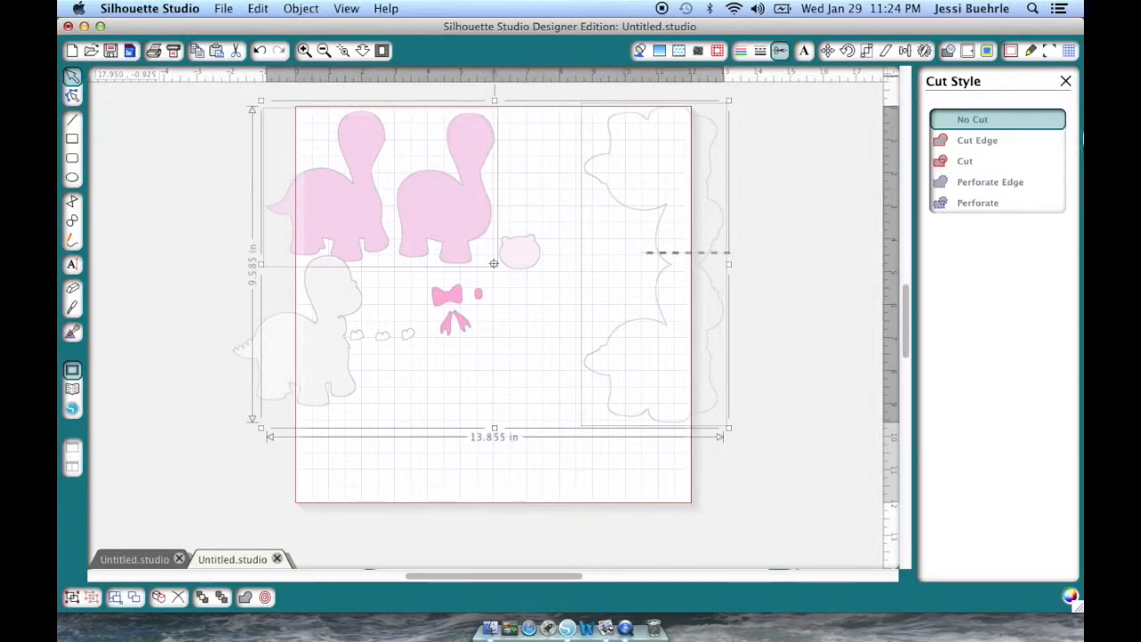
click(964, 160)
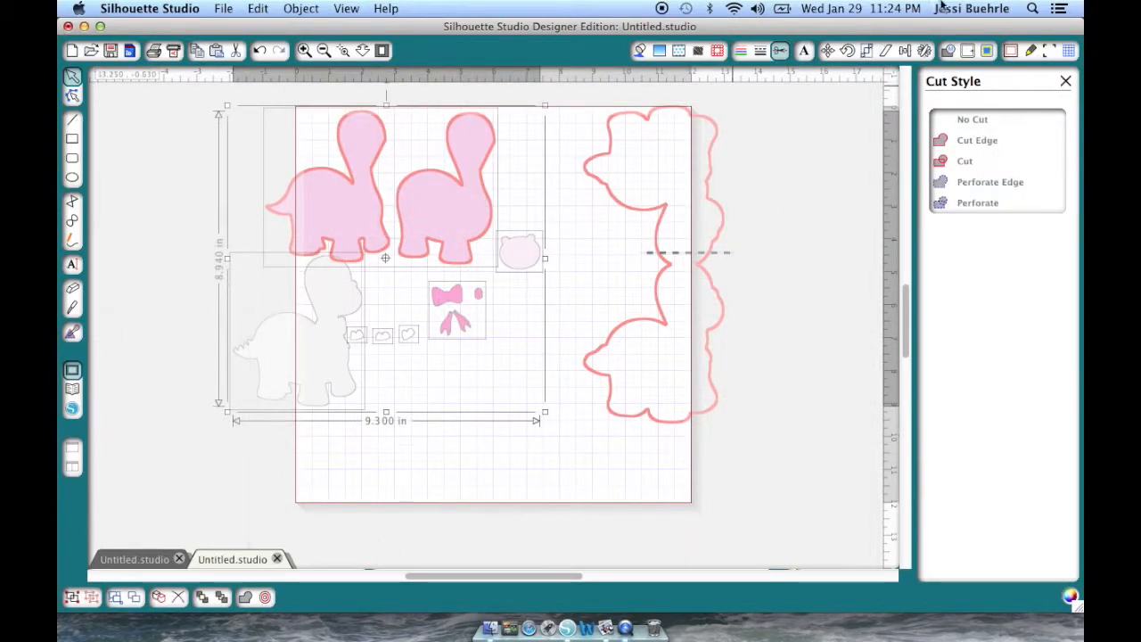
click(977, 139)
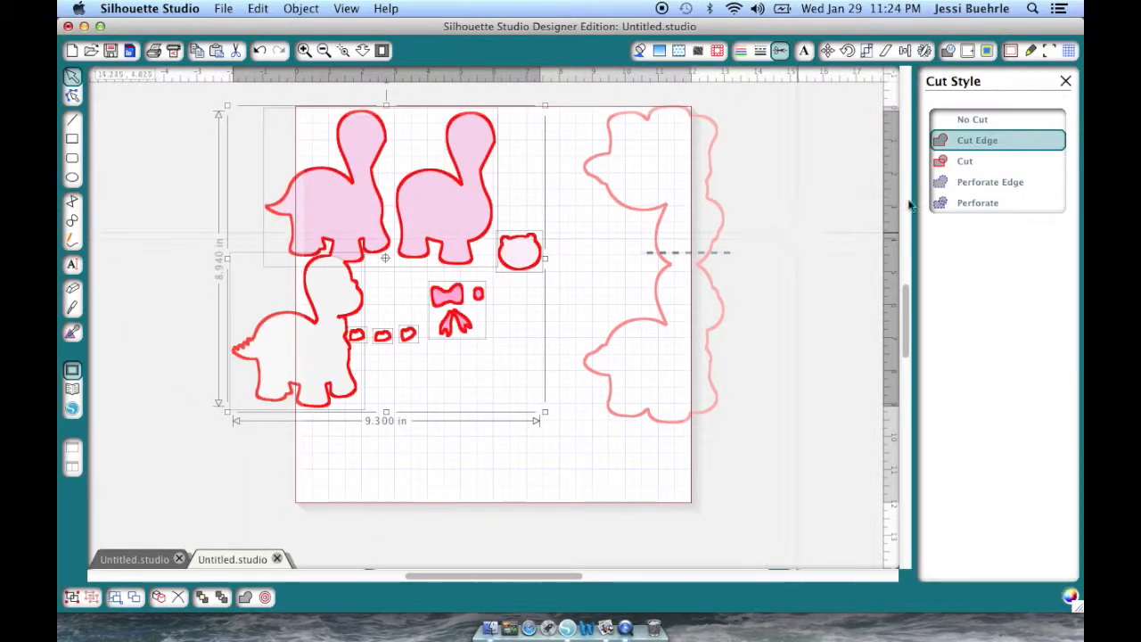
click(544, 289)
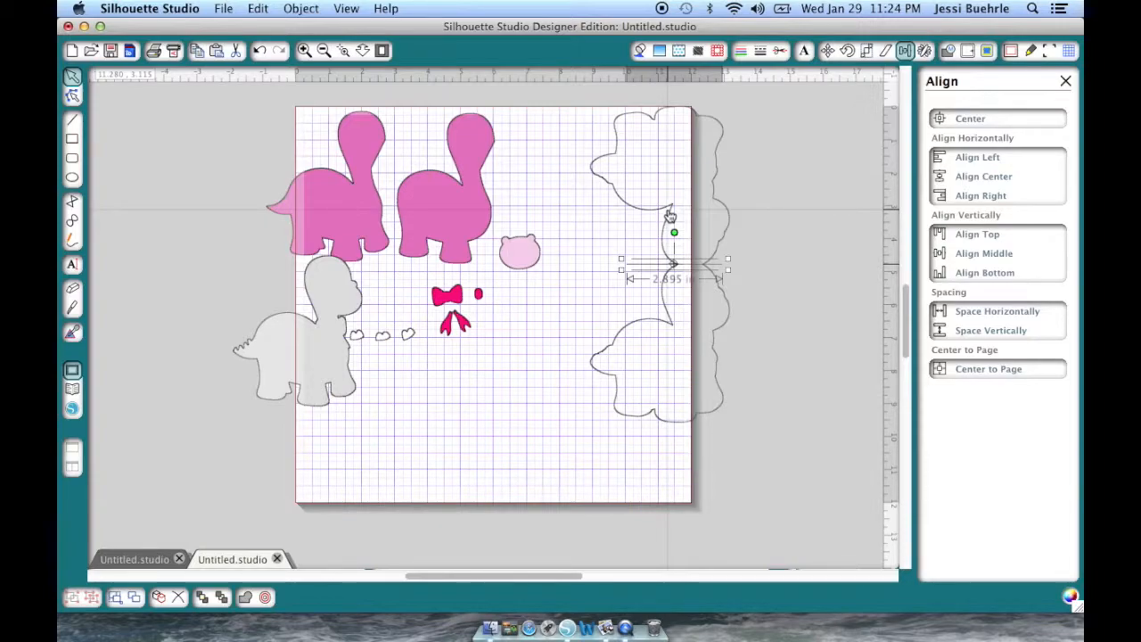
mouse_move(622, 110)
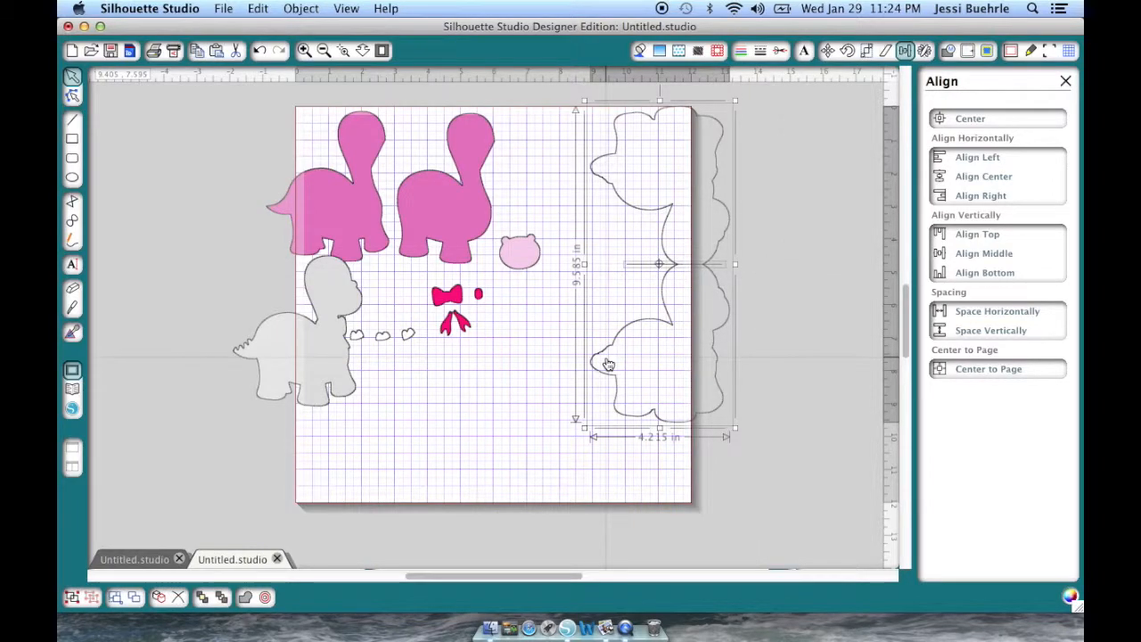
- Weld the two mirrored halves into one card outline and move the pink face piece lower on the page
click(560, 262)
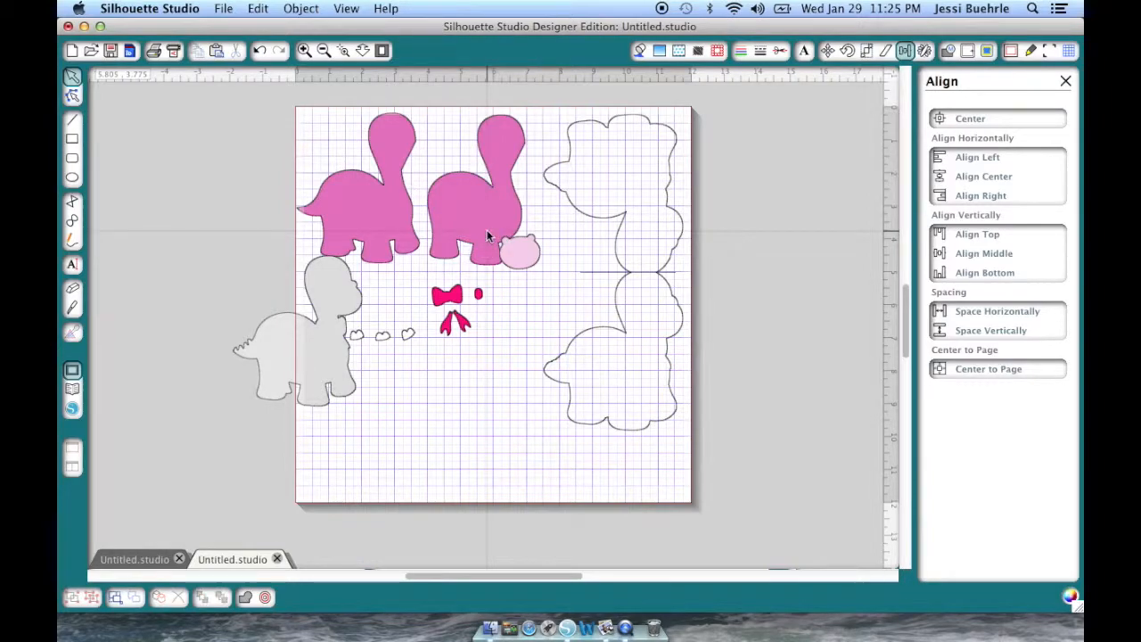
drag(517, 253, 445, 437)
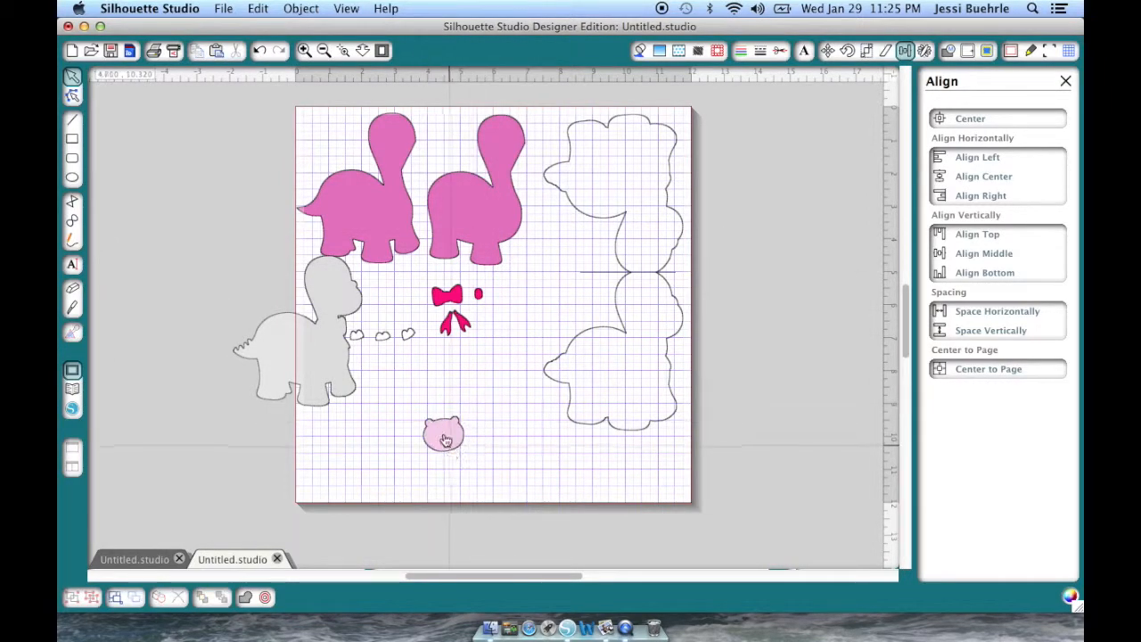